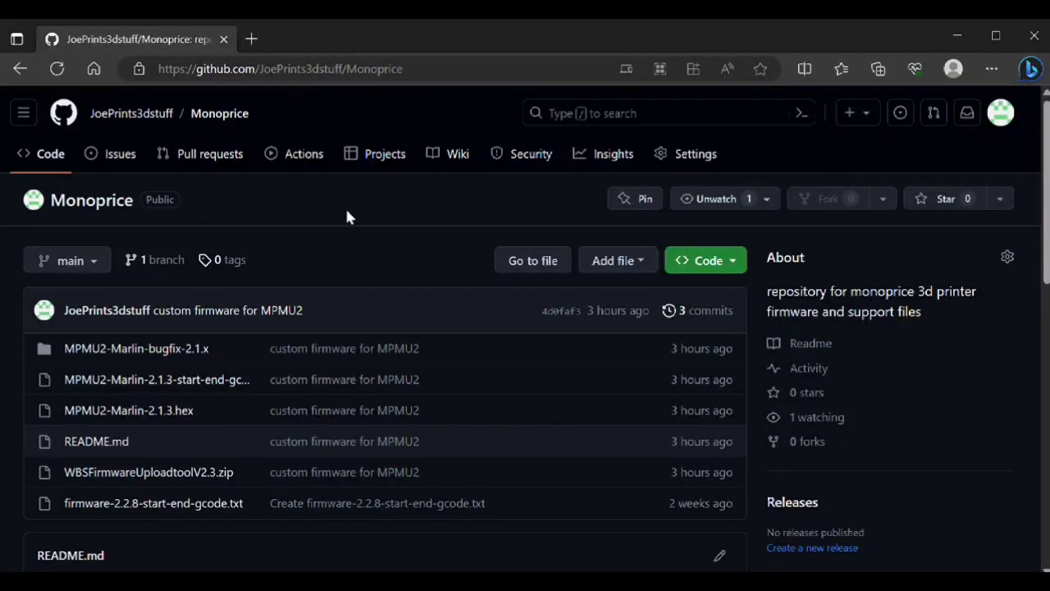
mouse_move(328, 206)
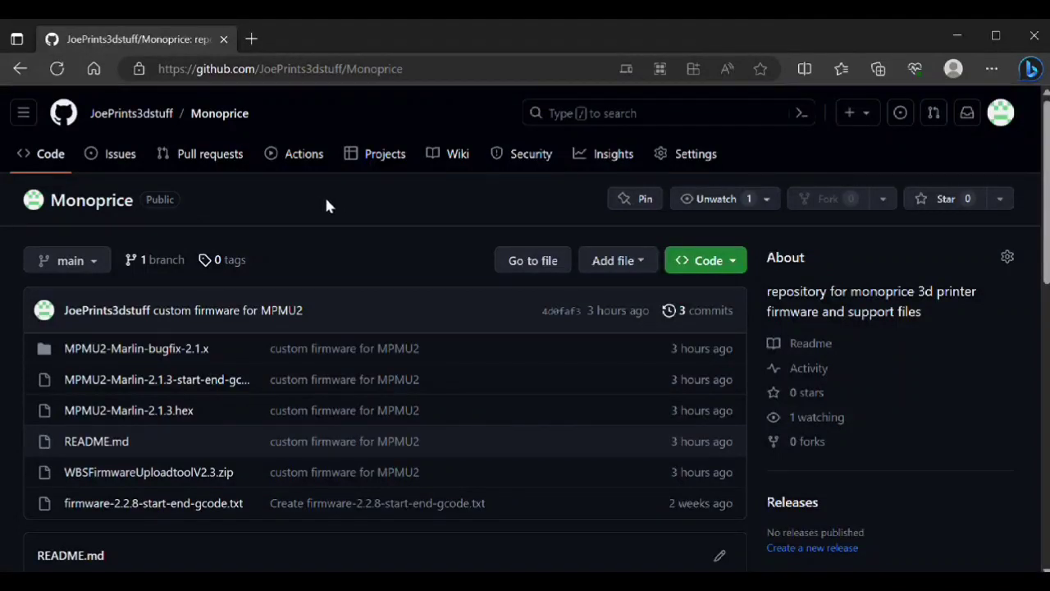
mouse_move(348, 217)
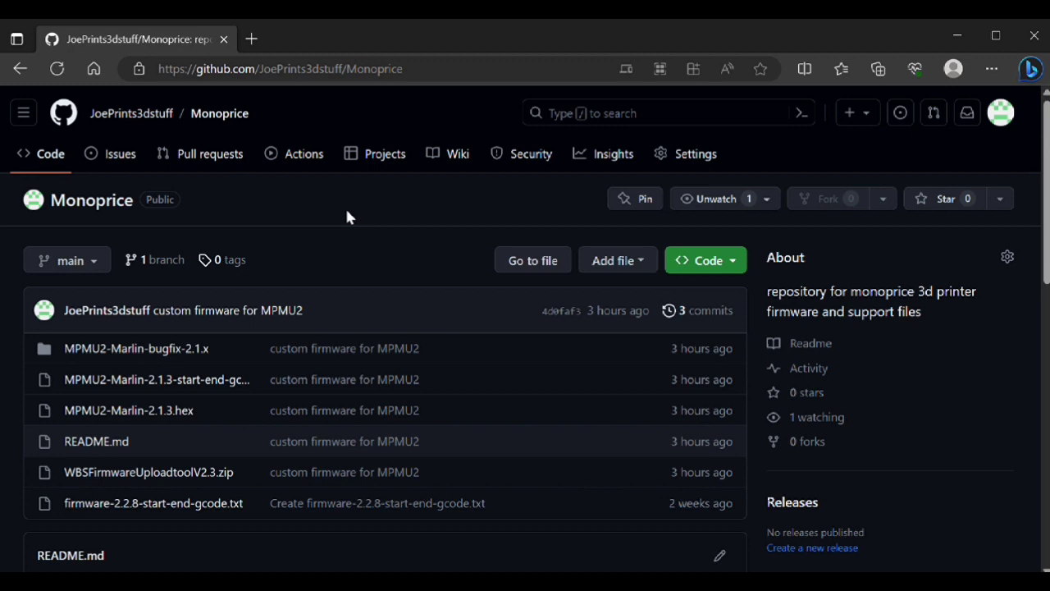
mouse_move(325, 204)
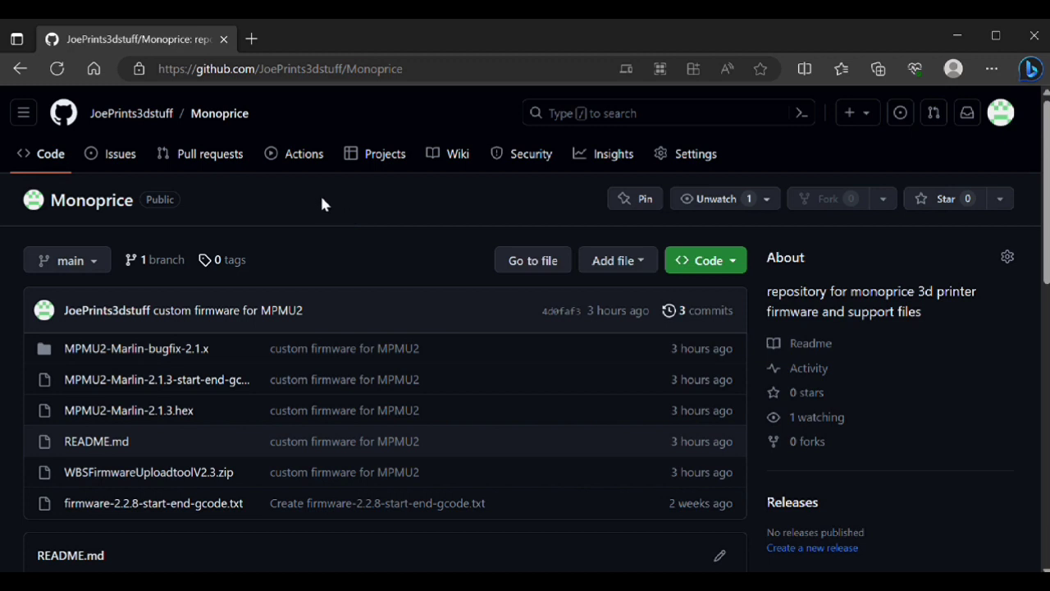
mouse_move(348, 217)
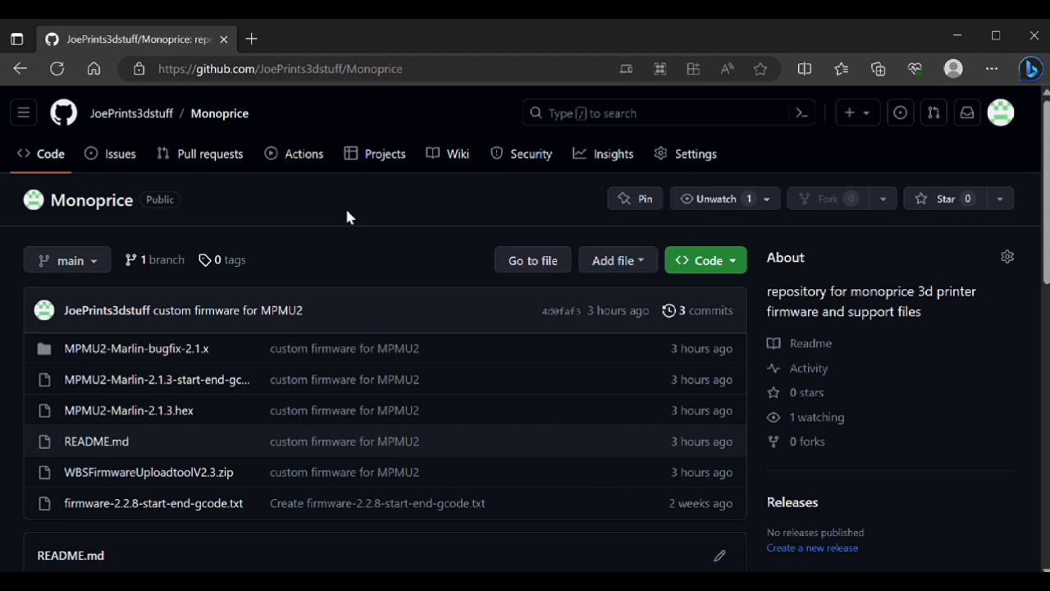
mouse_move(324, 205)
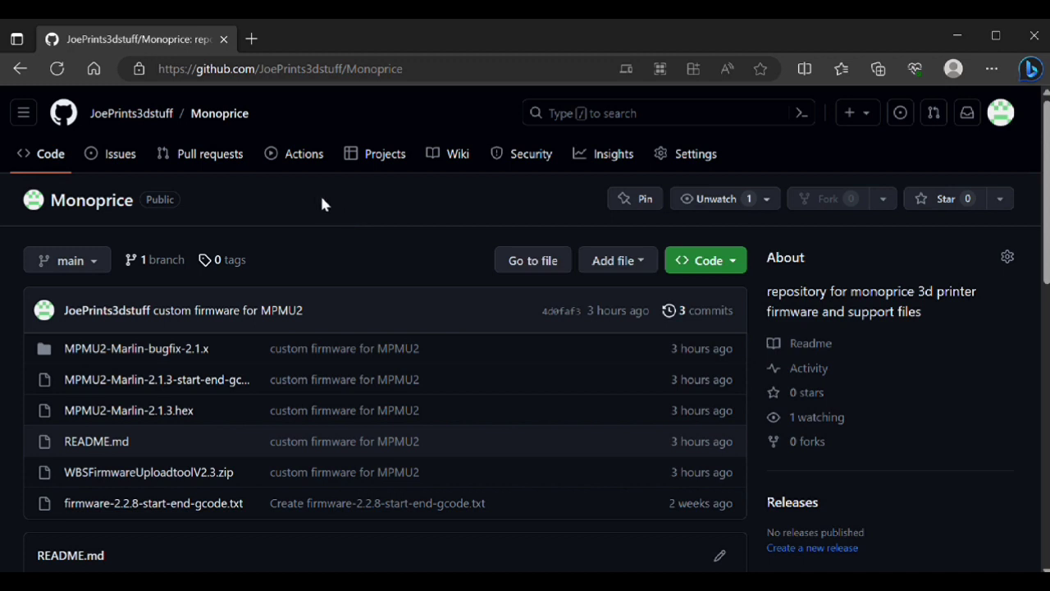
mouse_move(348, 216)
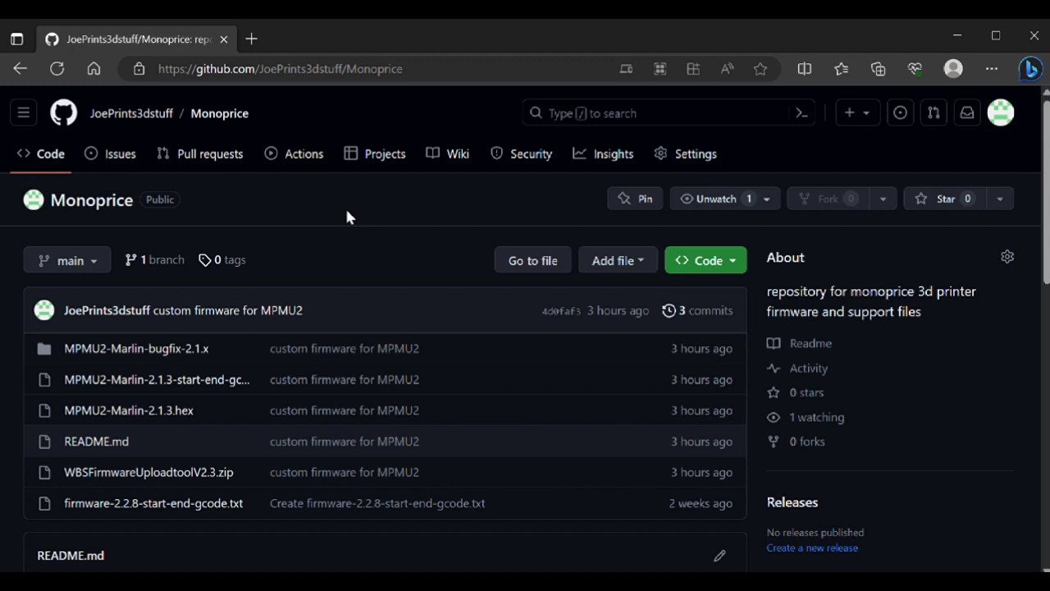
mouse_move(598, 438)
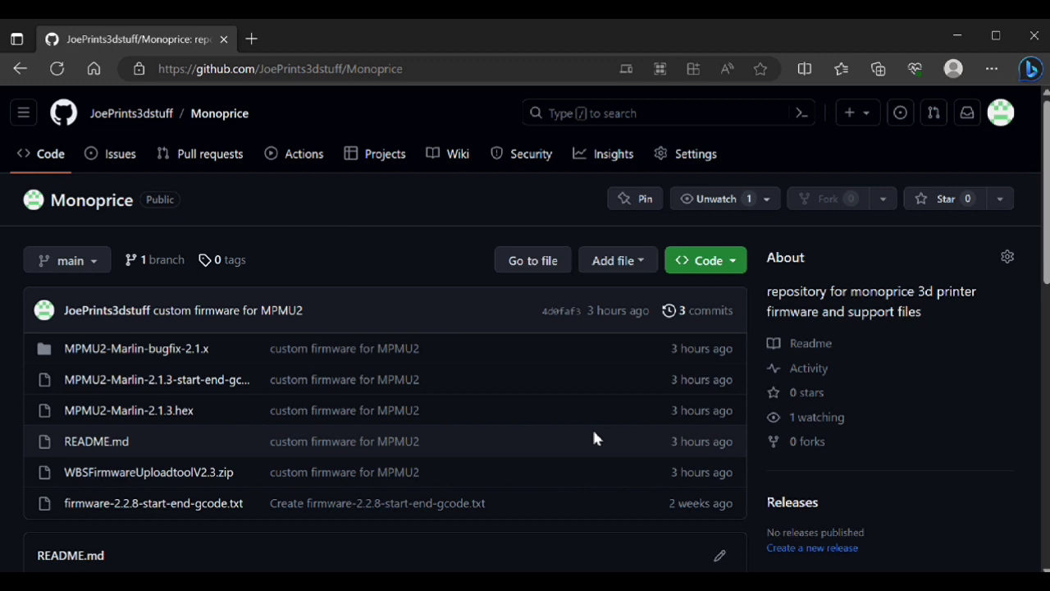
mouse_move(402, 310)
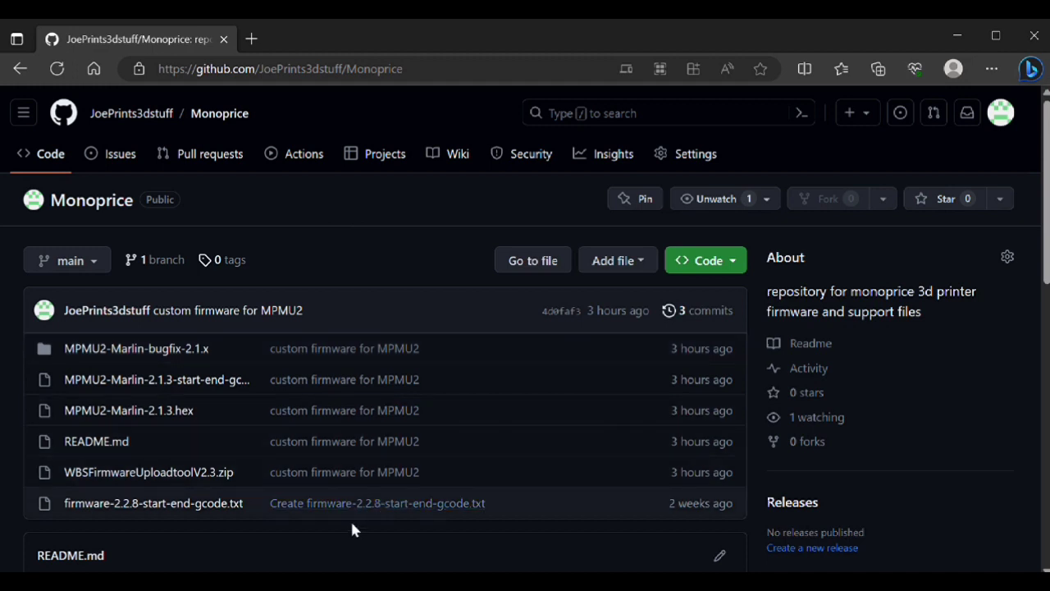
Step: Highlight the README lines on the 2.1.3 gcode, .hex firmware and WBSFirmwareUploadtool
scroll("down", 3)
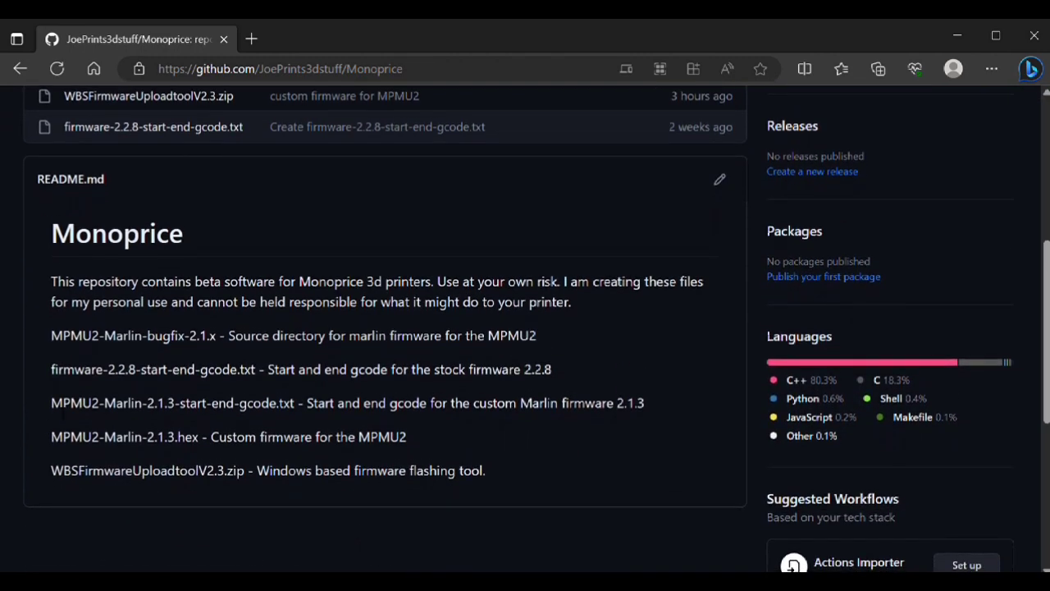
left_click_drag(50, 403, 456, 470)
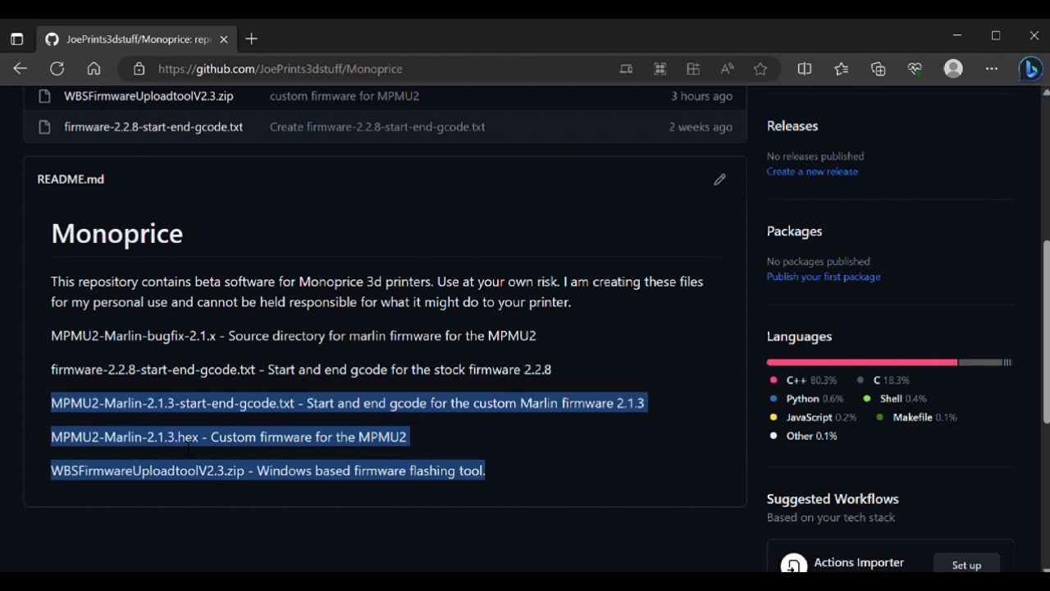
mouse_move(136, 456)
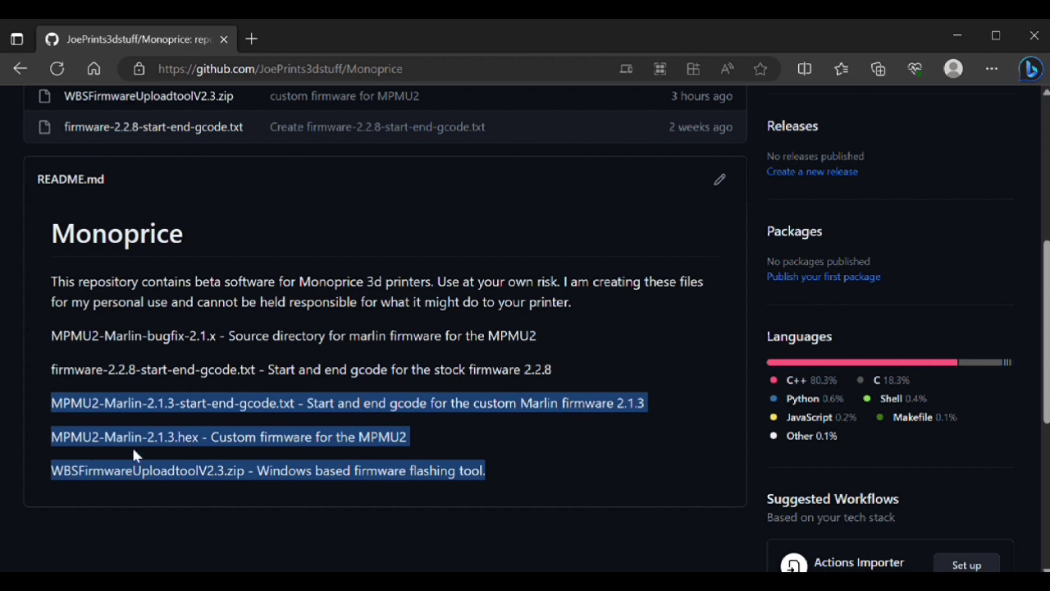
mouse_move(201, 454)
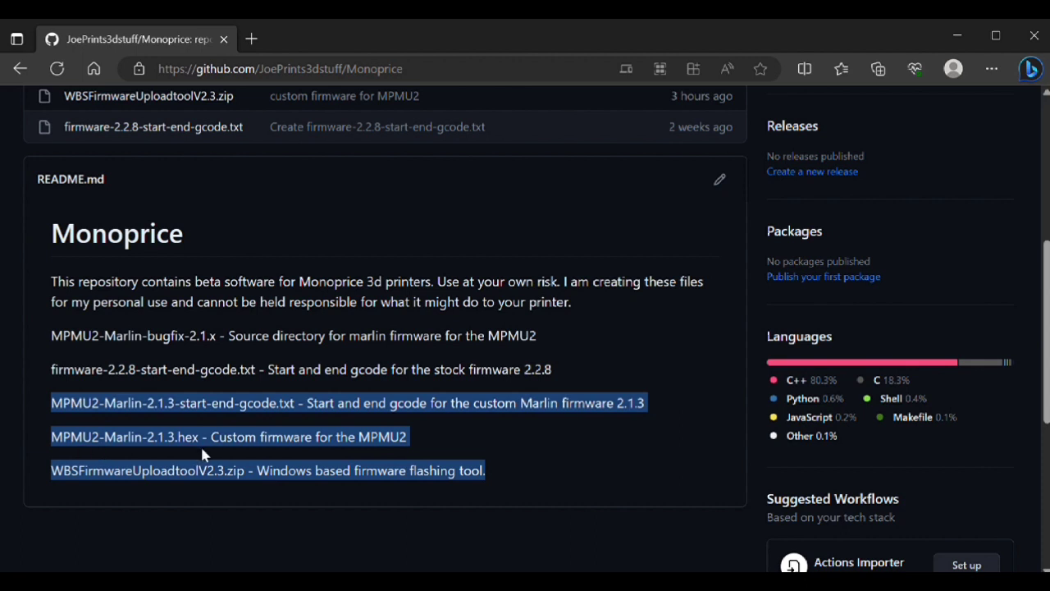
mouse_move(263, 476)
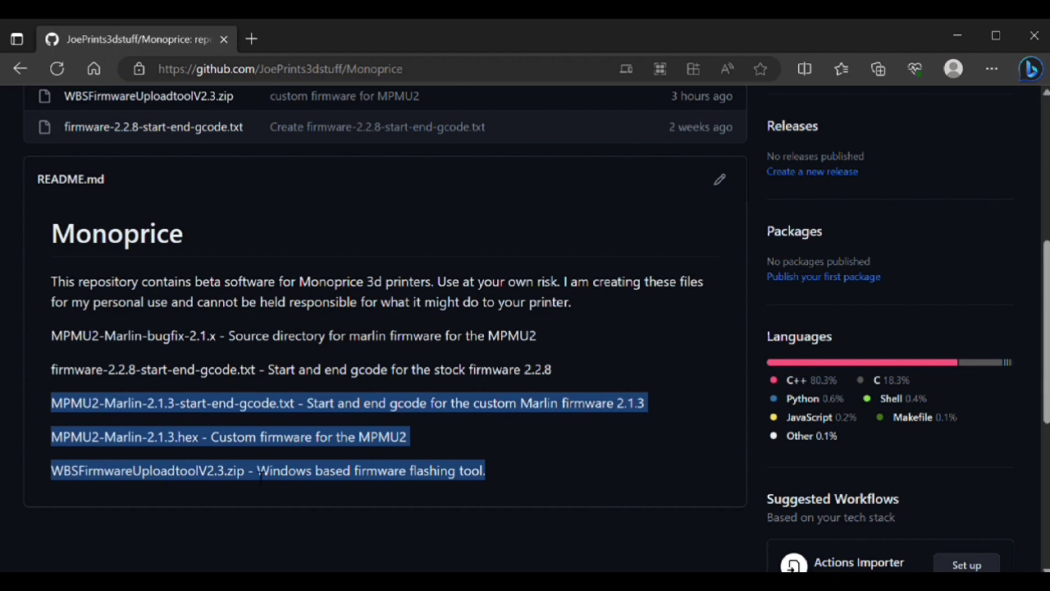
mouse_move(673, 272)
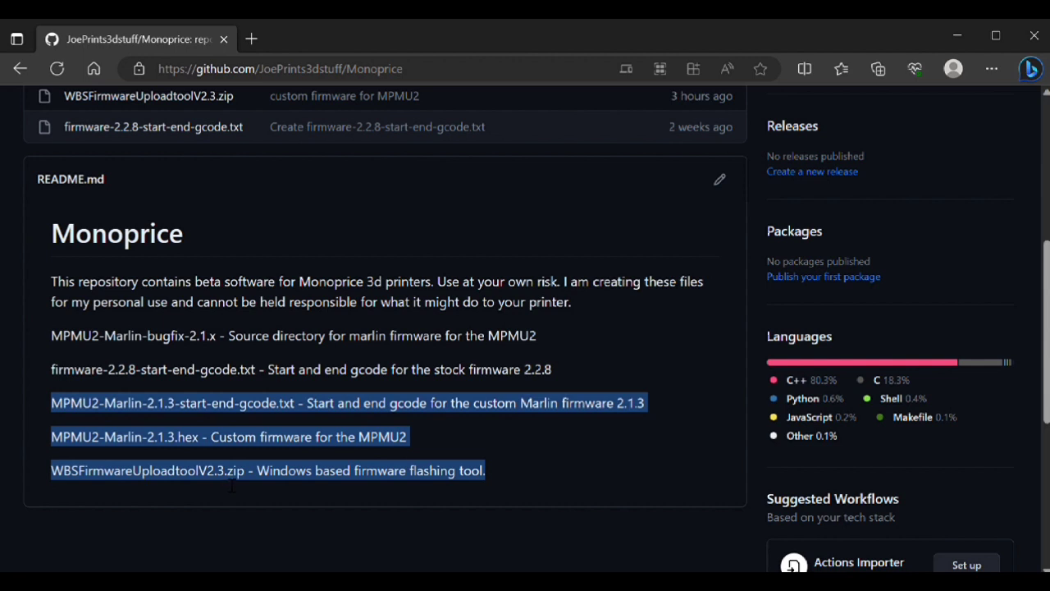
mouse_move(552, 482)
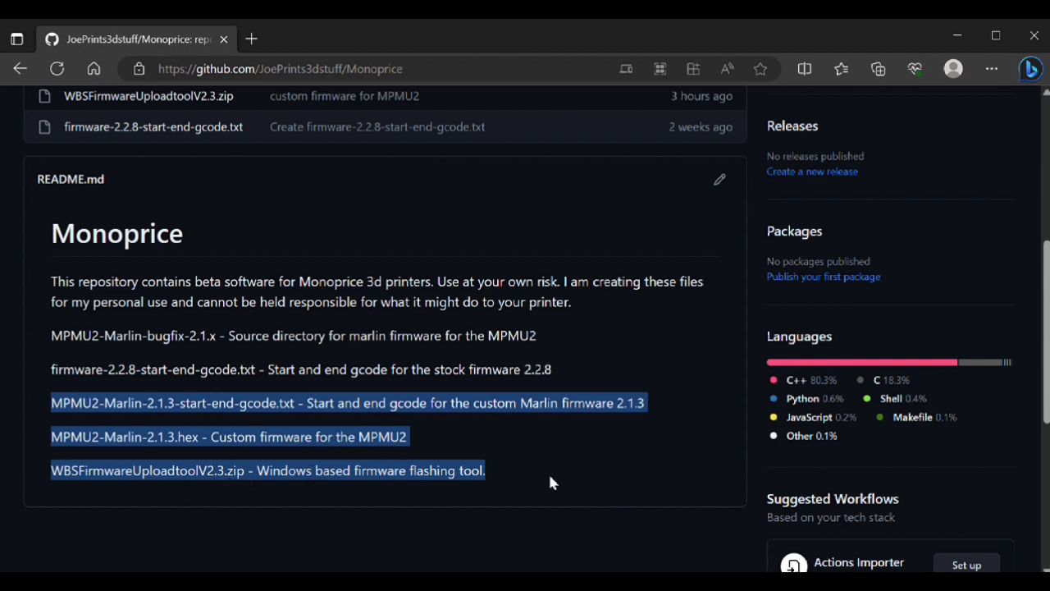
mouse_move(681, 318)
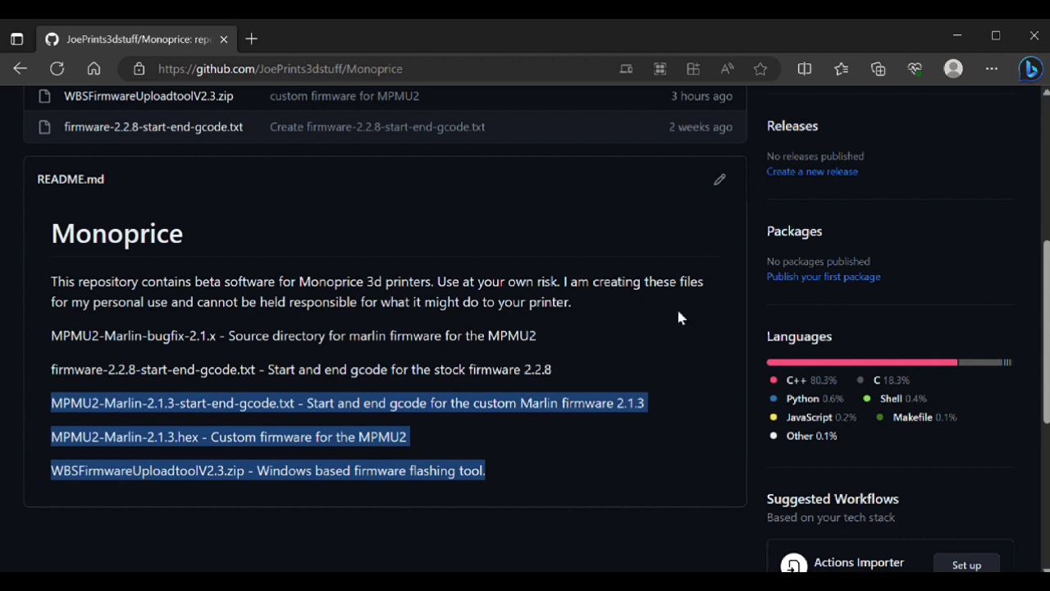
mouse_move(920, 189)
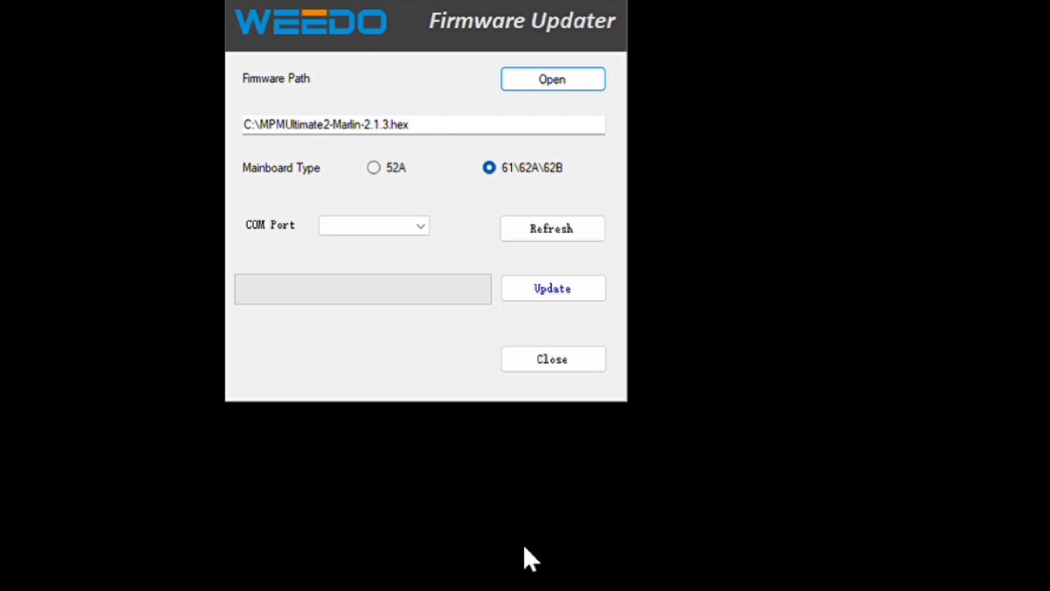
mouse_move(532, 561)
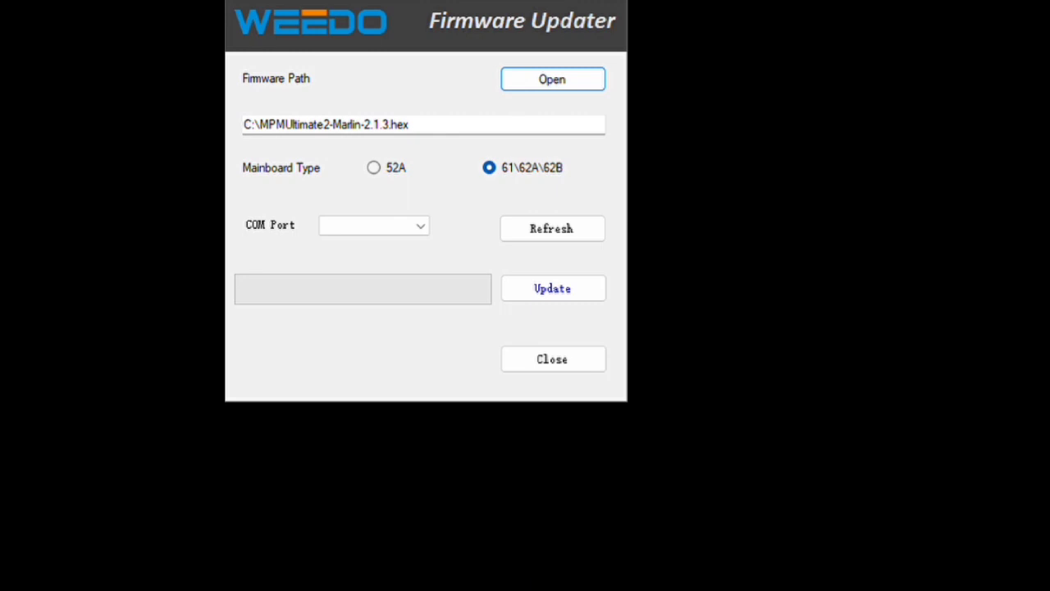
mouse_move(238, 99)
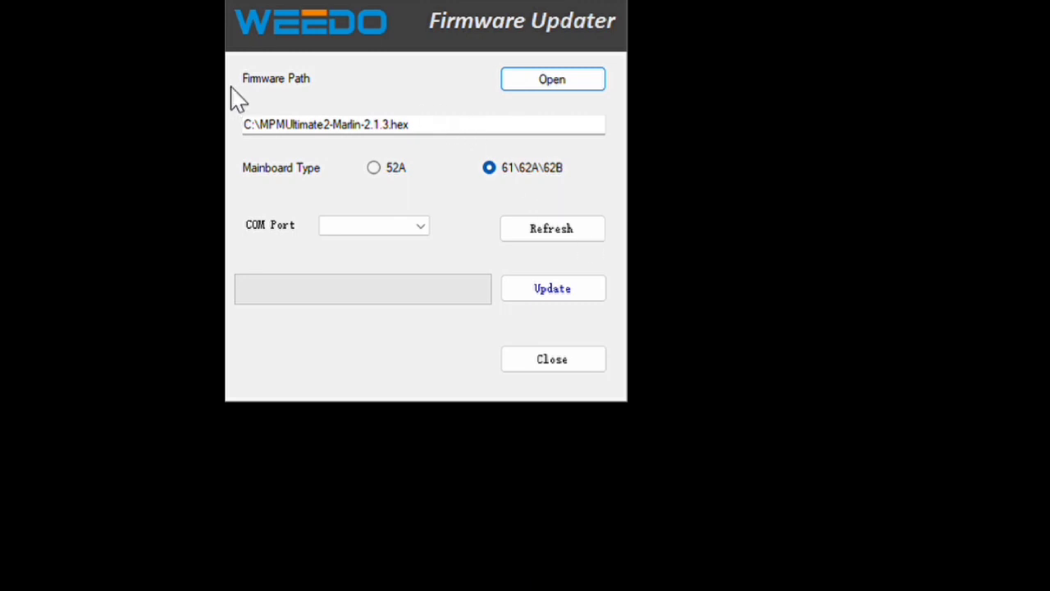
mouse_move(480, 91)
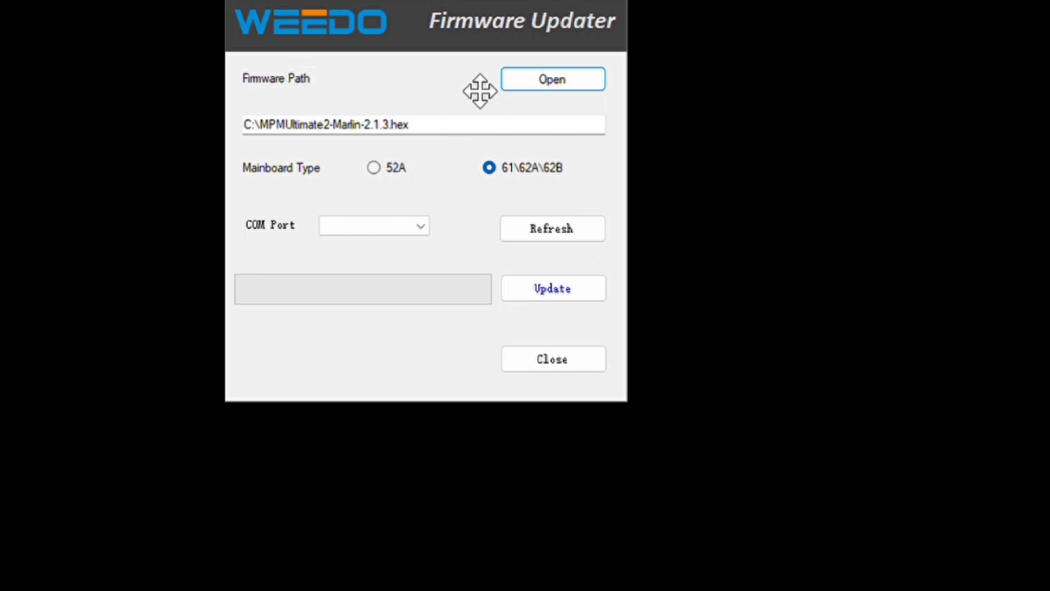
mouse_move(513, 119)
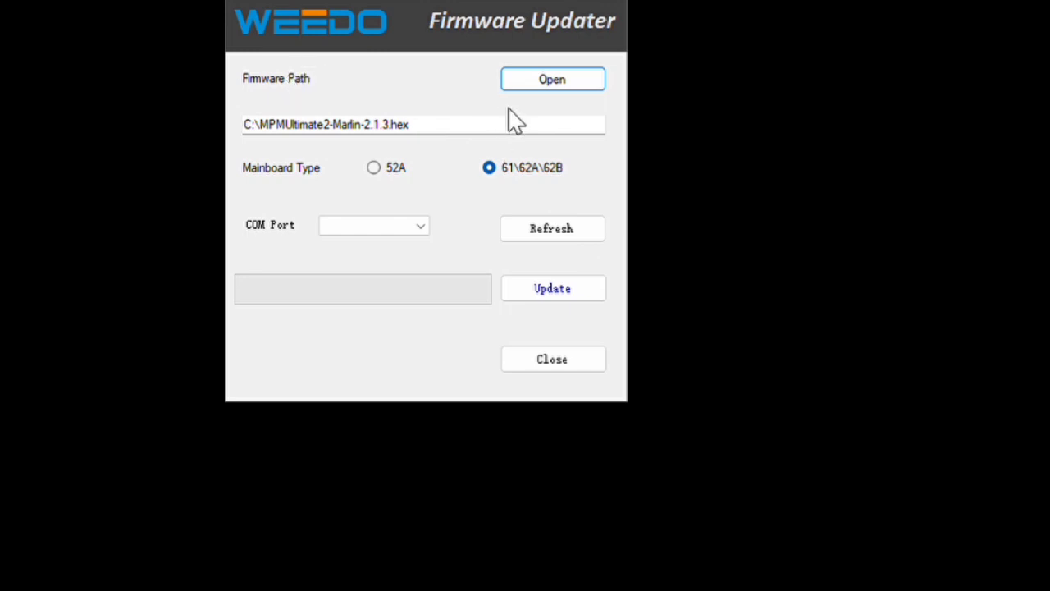
mouse_move(691, 123)
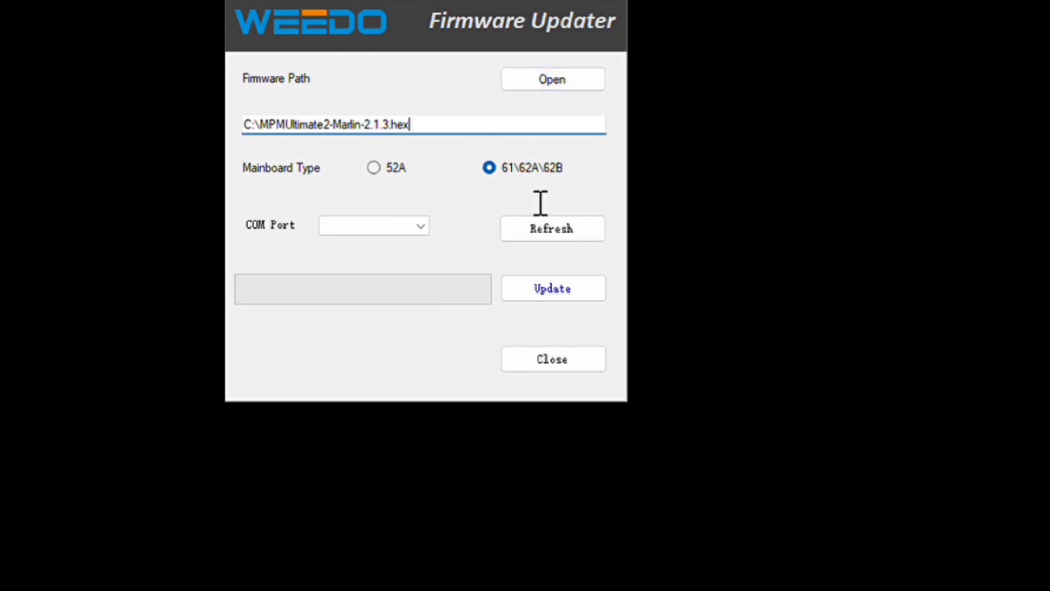
double_click(404, 124)
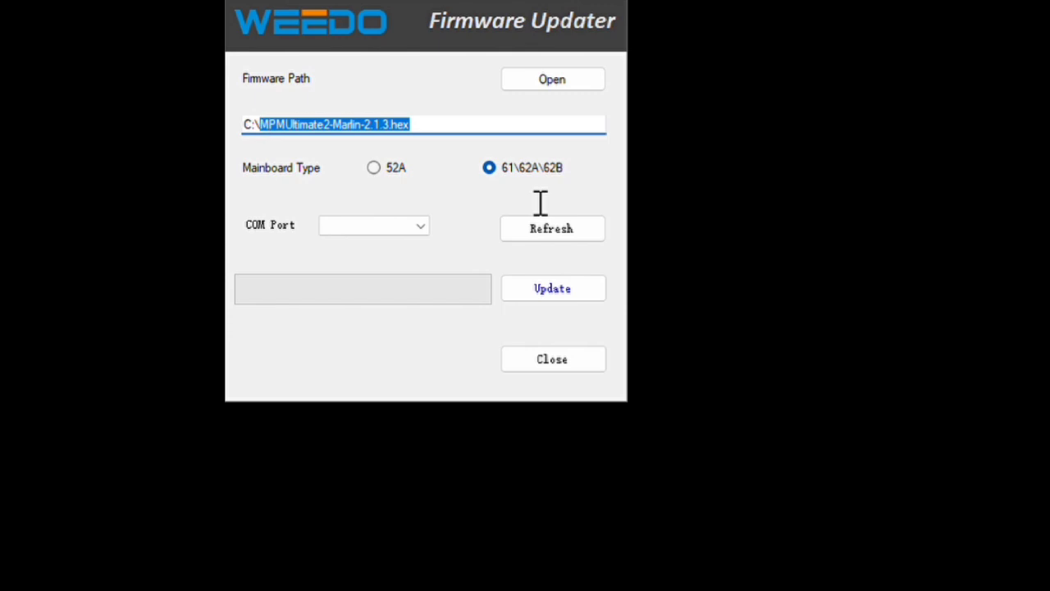
mouse_move(501, 219)
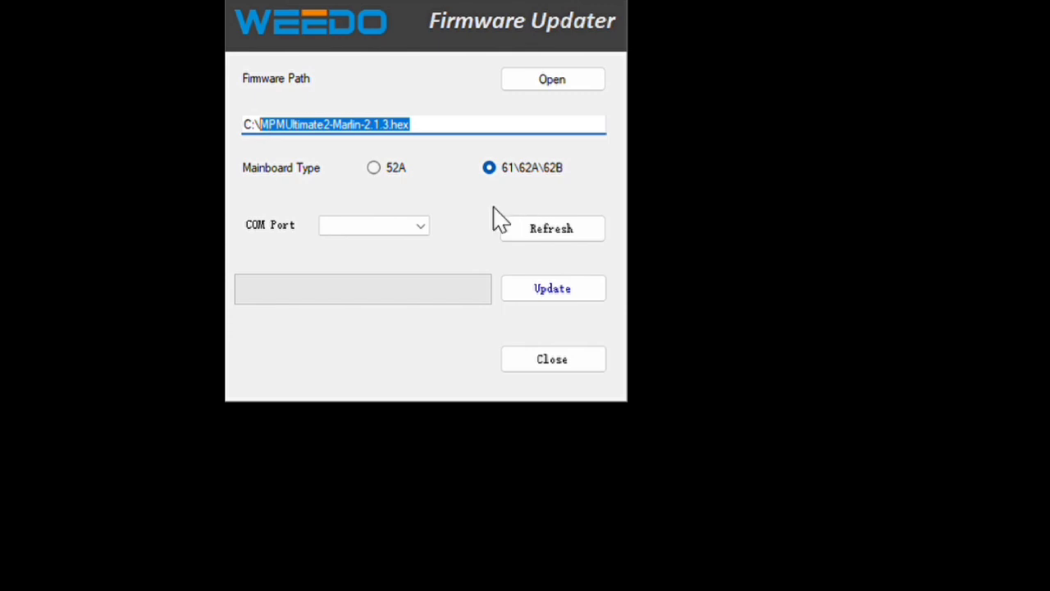
mouse_move(615, 279)
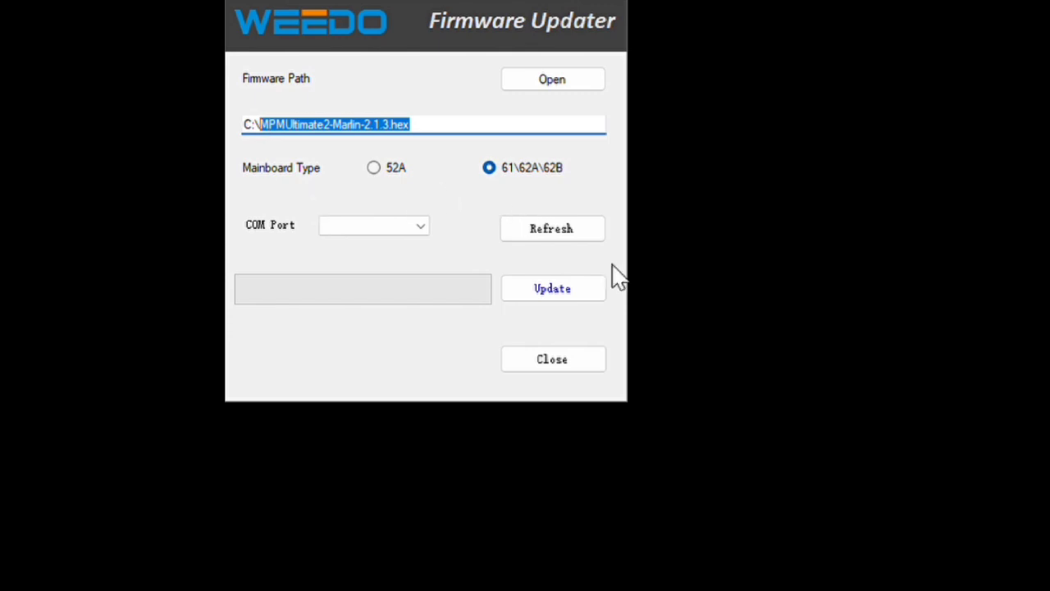
mouse_move(729, 269)
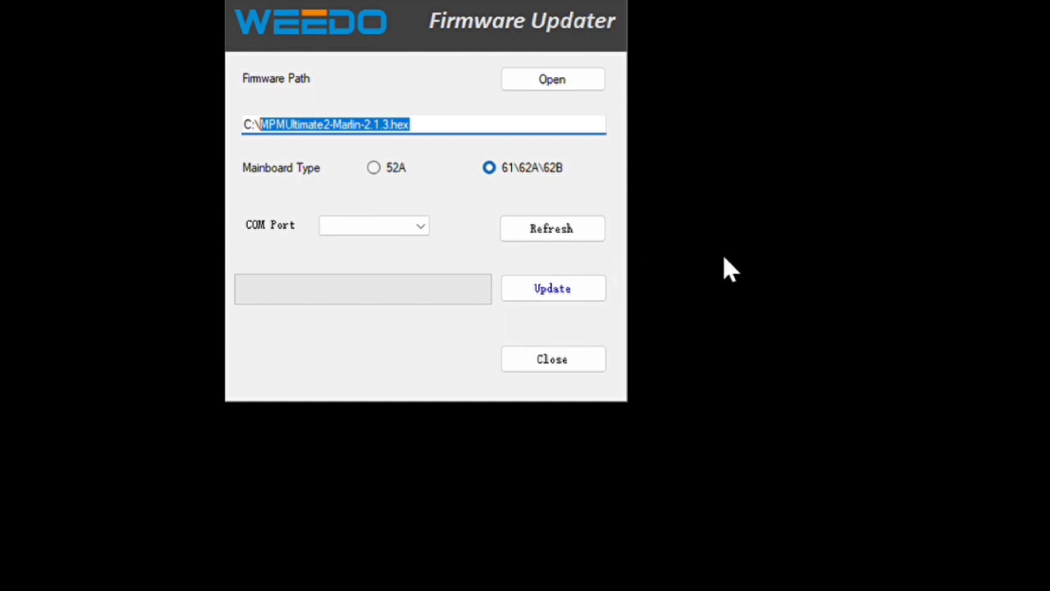
mouse_move(721, 264)
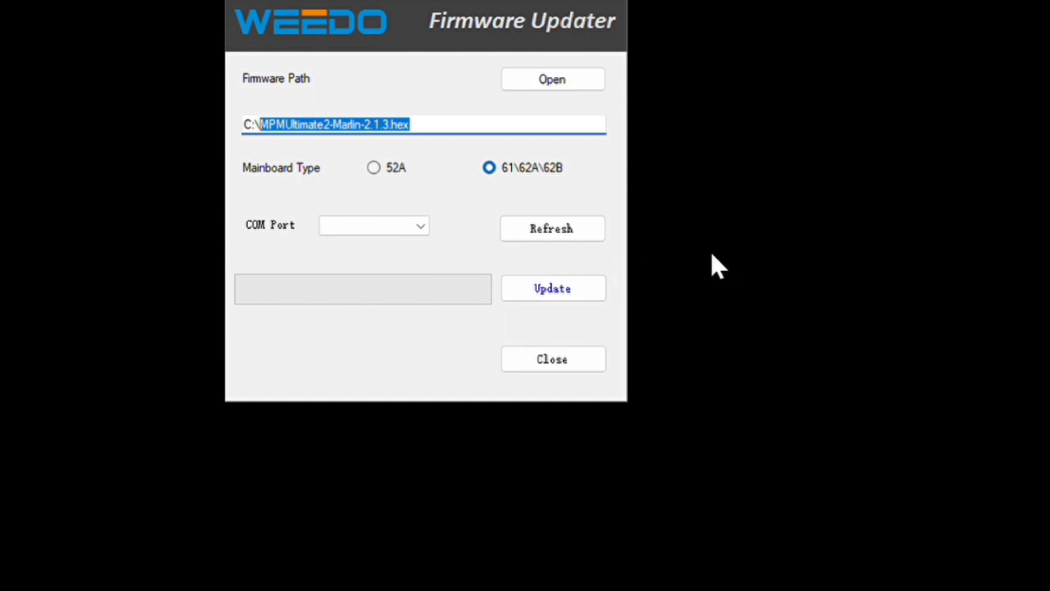
mouse_move(726, 269)
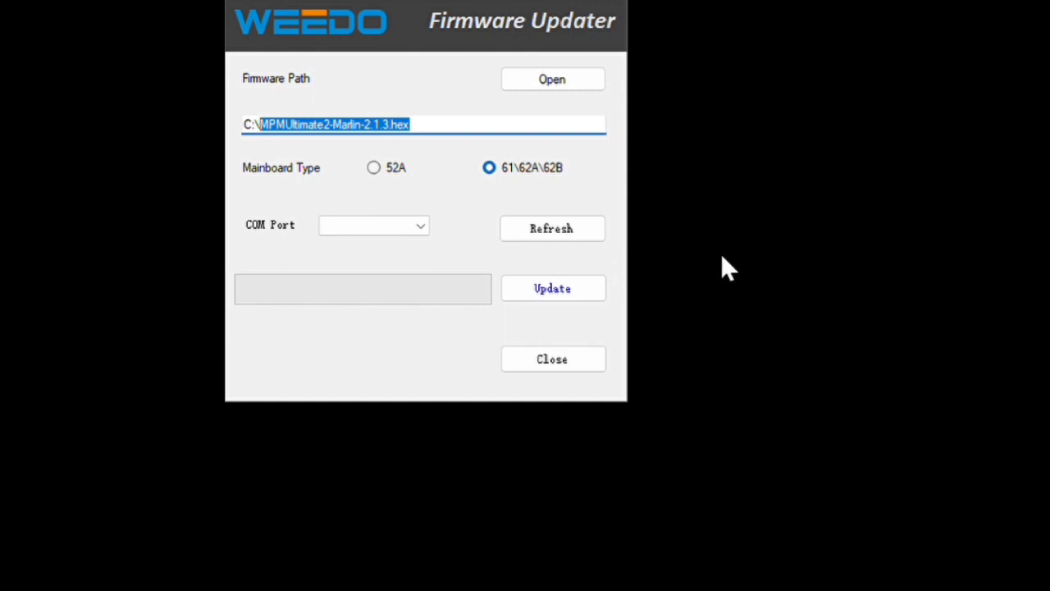
Step: Refresh the COM Port list and select COM6 for the printer
left_click(374, 225)
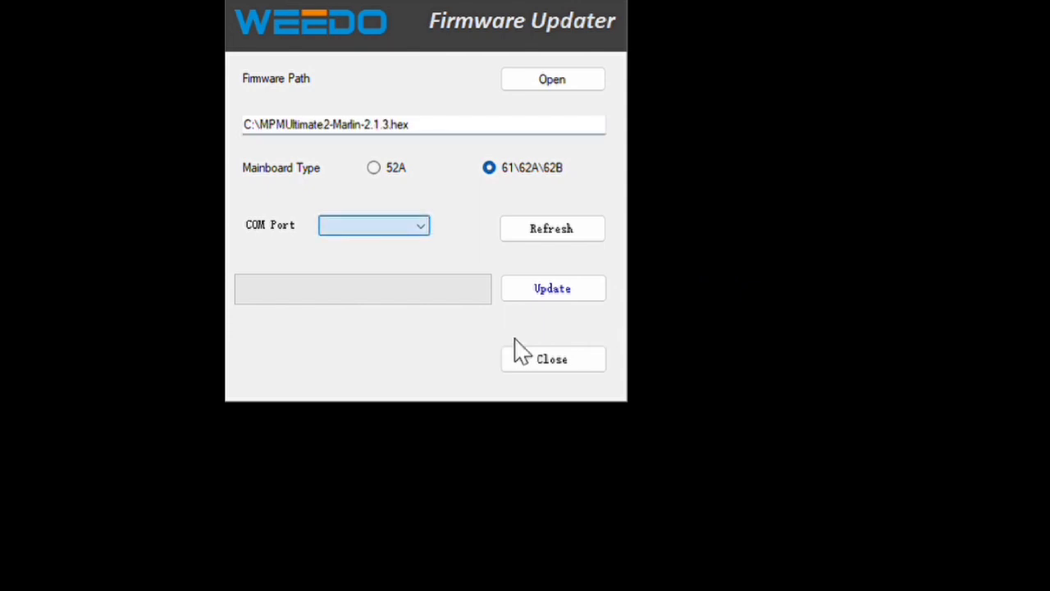
mouse_move(669, 357)
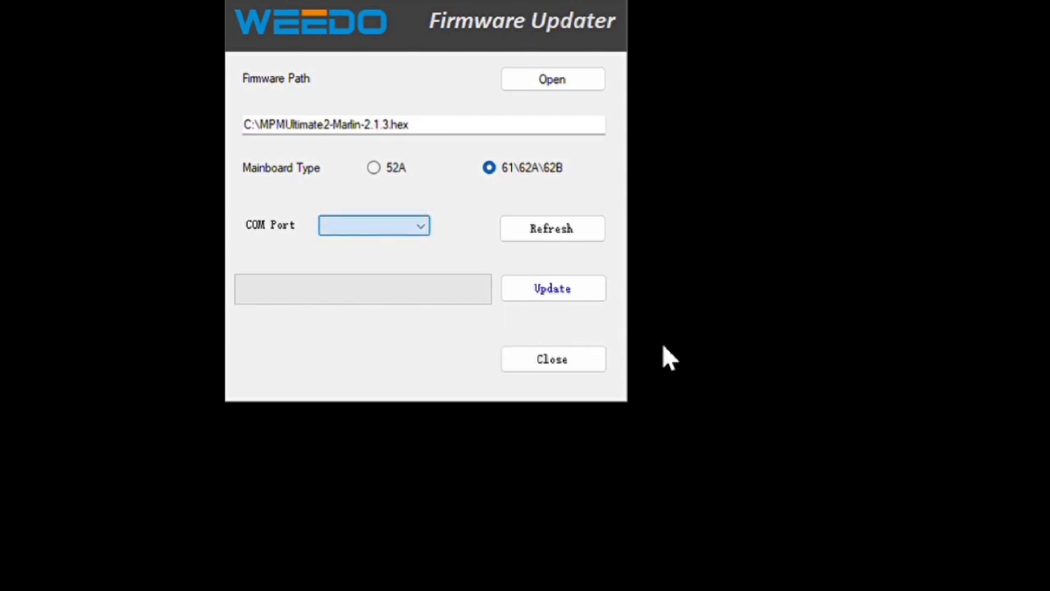
left_click(552, 228)
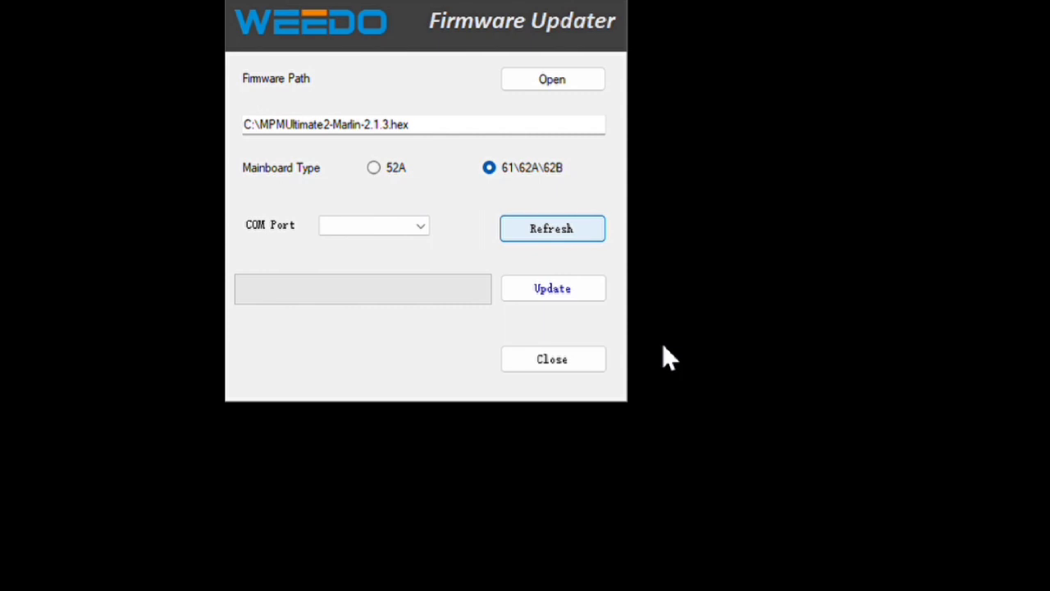
mouse_move(523, 351)
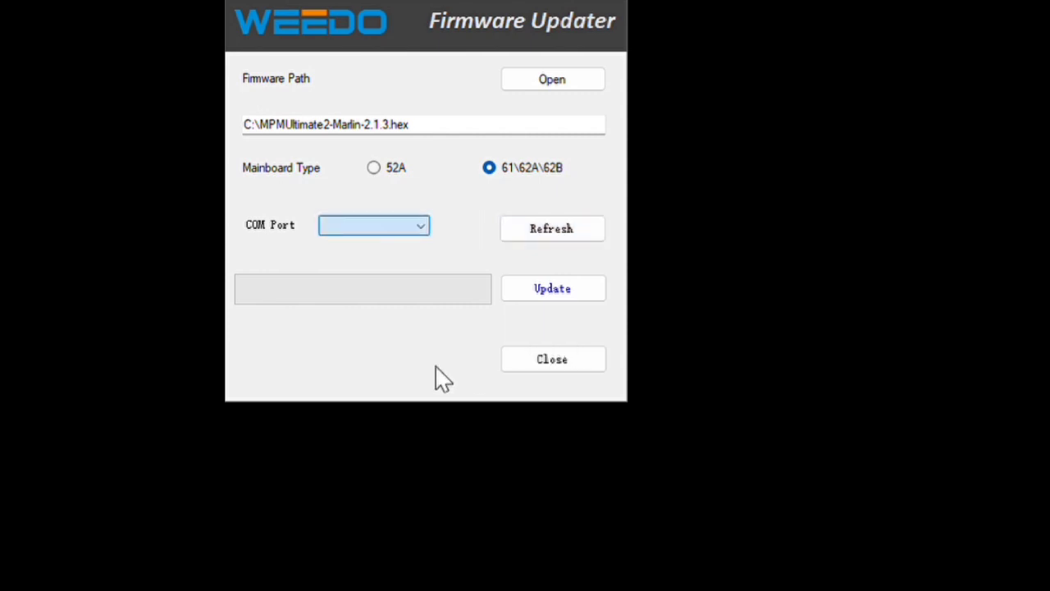
left_click(374, 224)
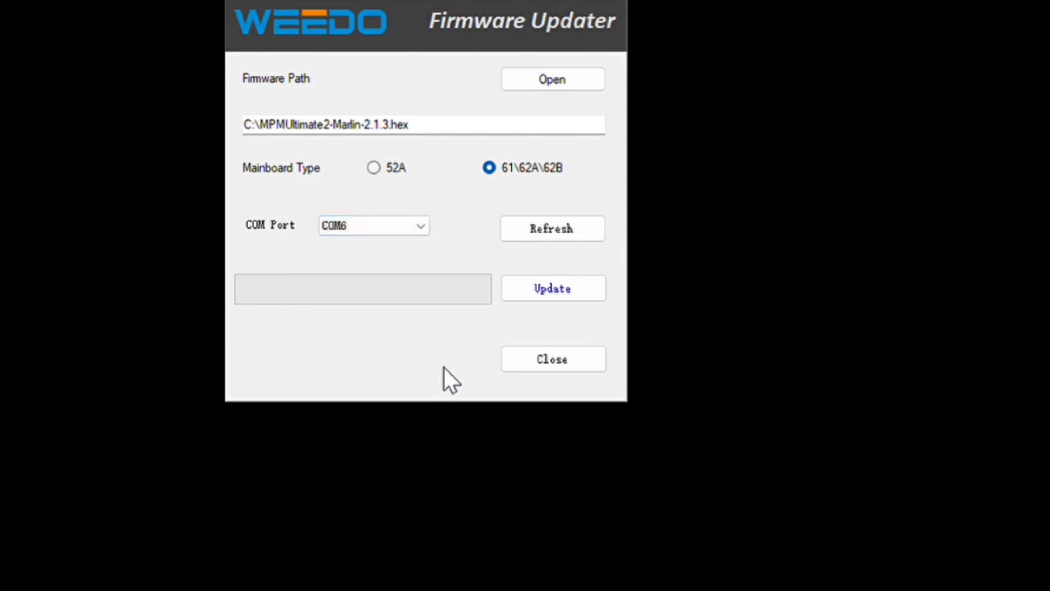
mouse_move(575, 203)
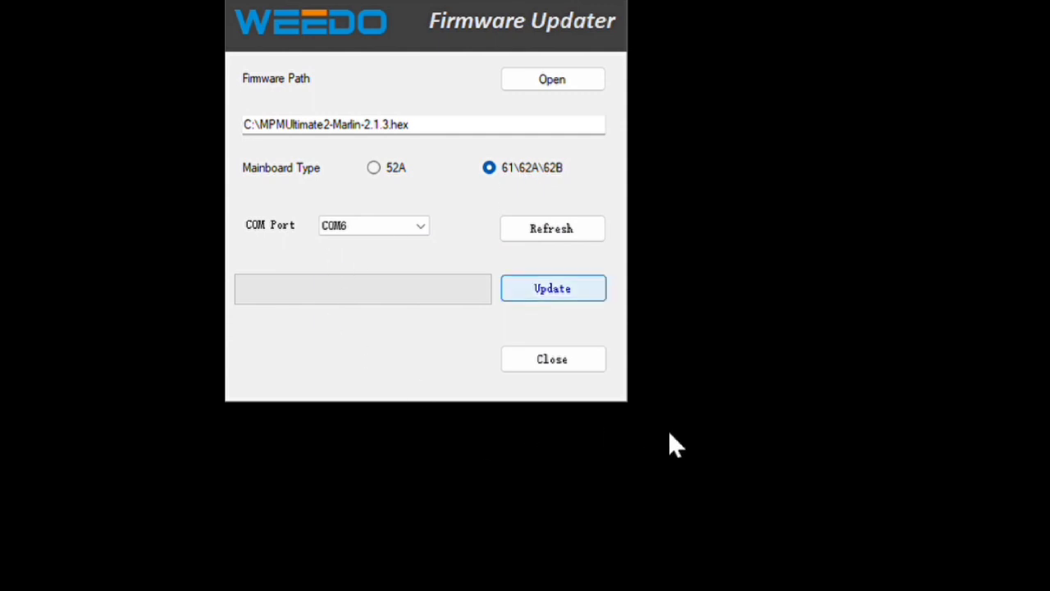
left_click(552, 287)
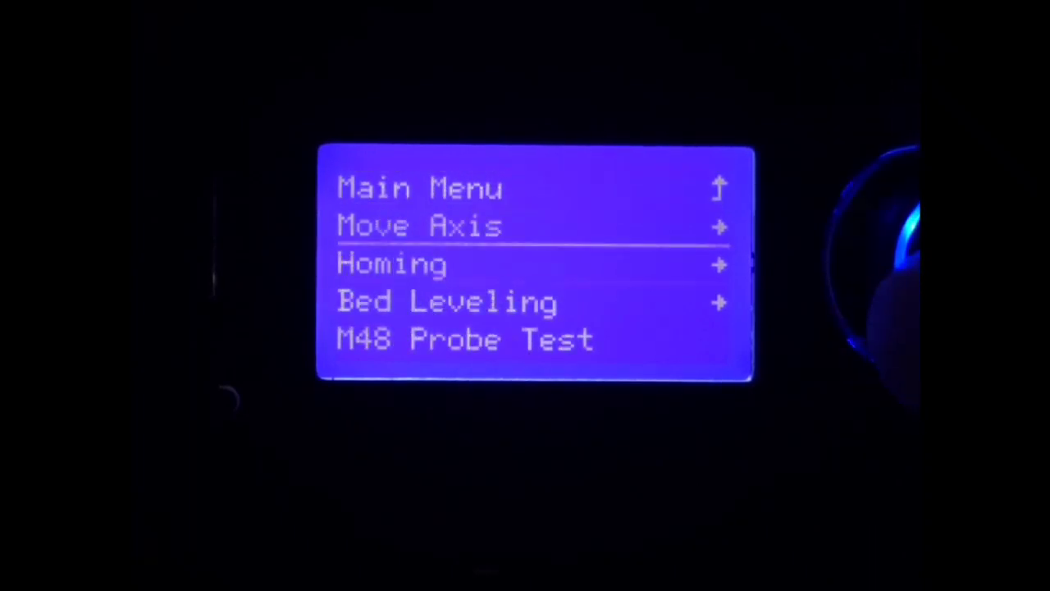
Step: Turn the knob down to the Bed Leveling entry in the motion menu
scroll("down", 3)
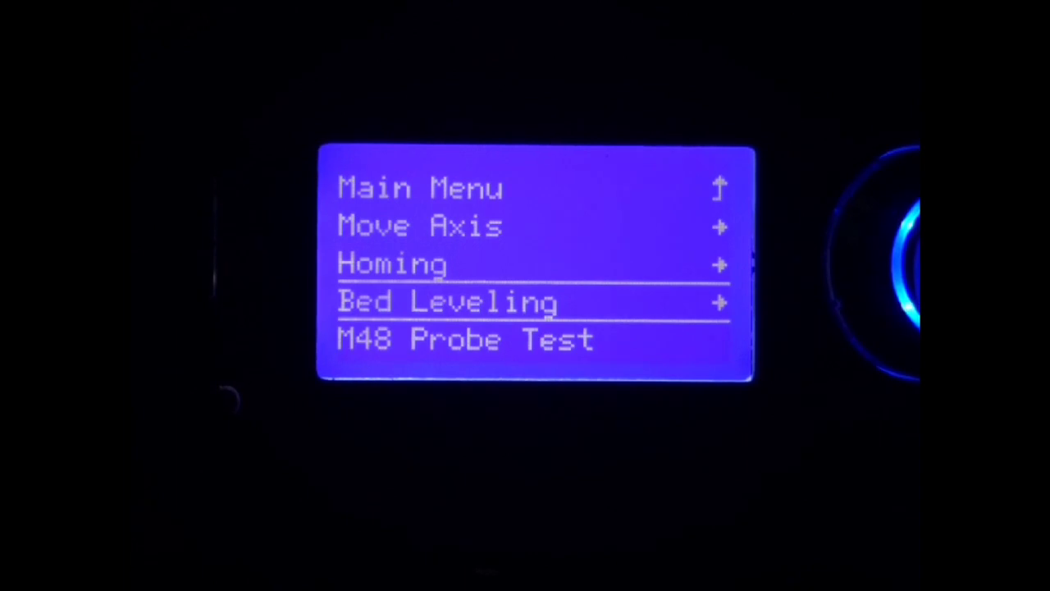